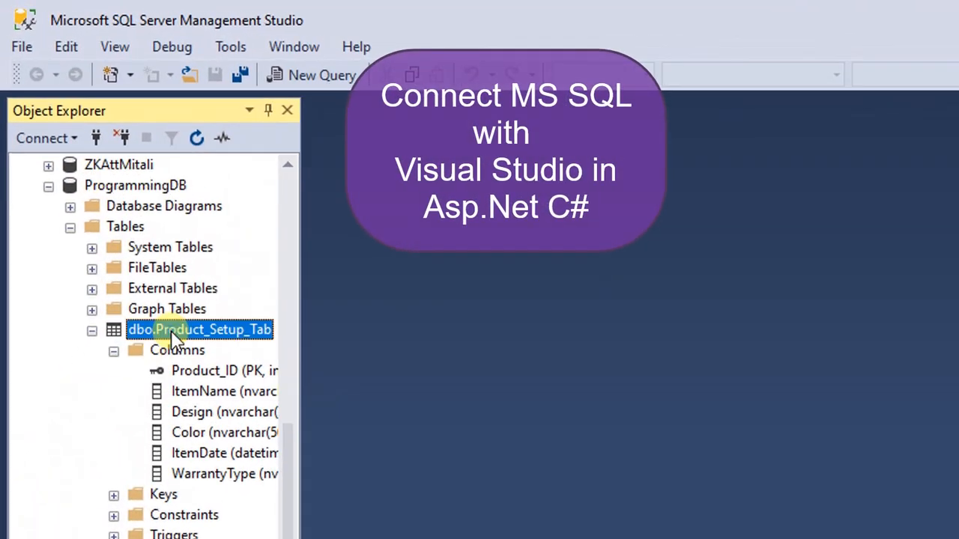
# Step: Select the top 1000 rows of dbo.Product_Setup_Tab in SQL Server Management Studio
pyautogui.rightClick(199, 329)
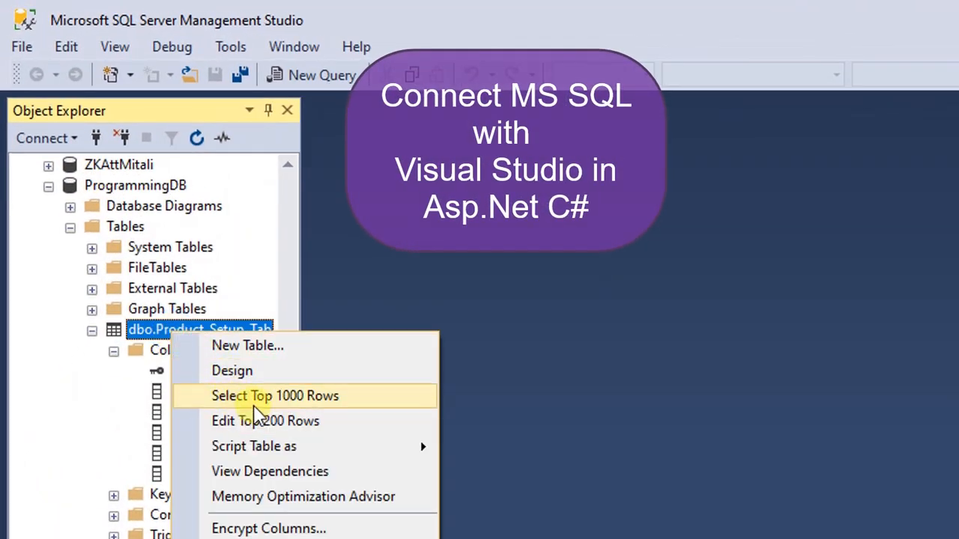
pyautogui.click(275, 395)
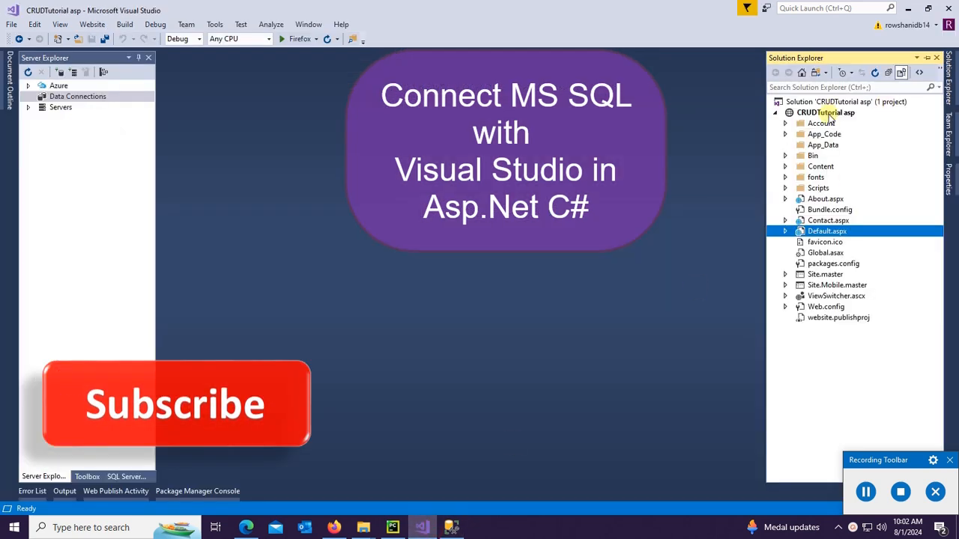
# Step: Add a ConnectSQLtoVS web form to CRUDTutorial asp using the Site.master master page
pyautogui.rightClick(824, 113)
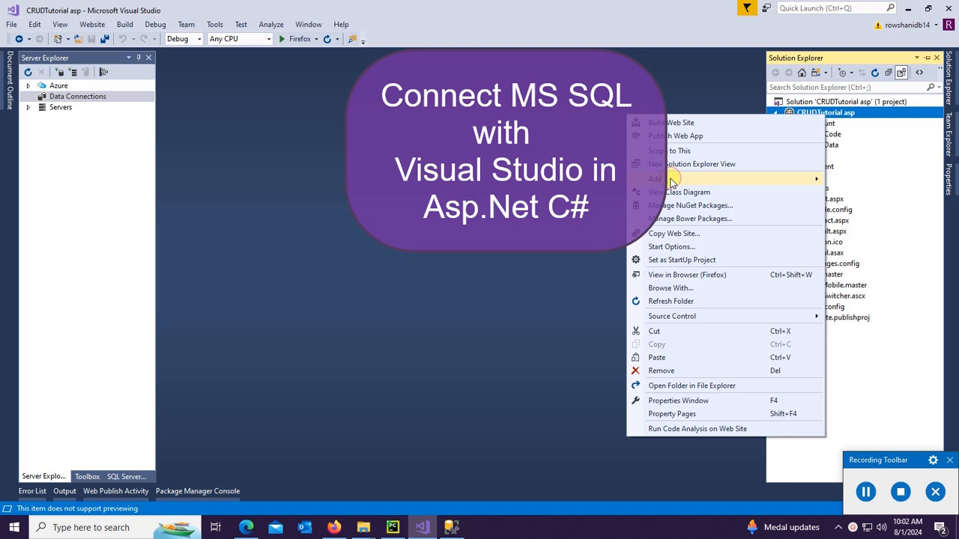
pyautogui.click(655, 178)
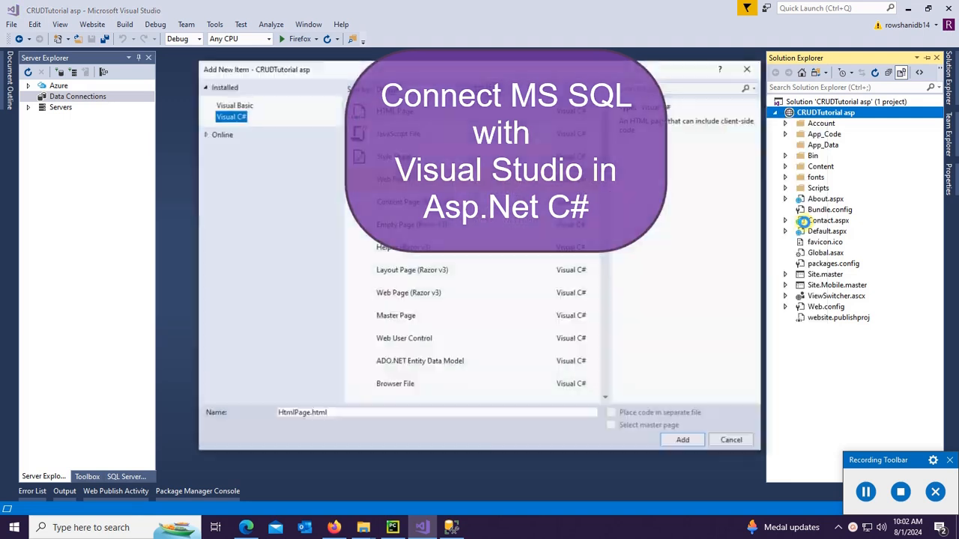
pyautogui.write('ConnectSQLtoVS')
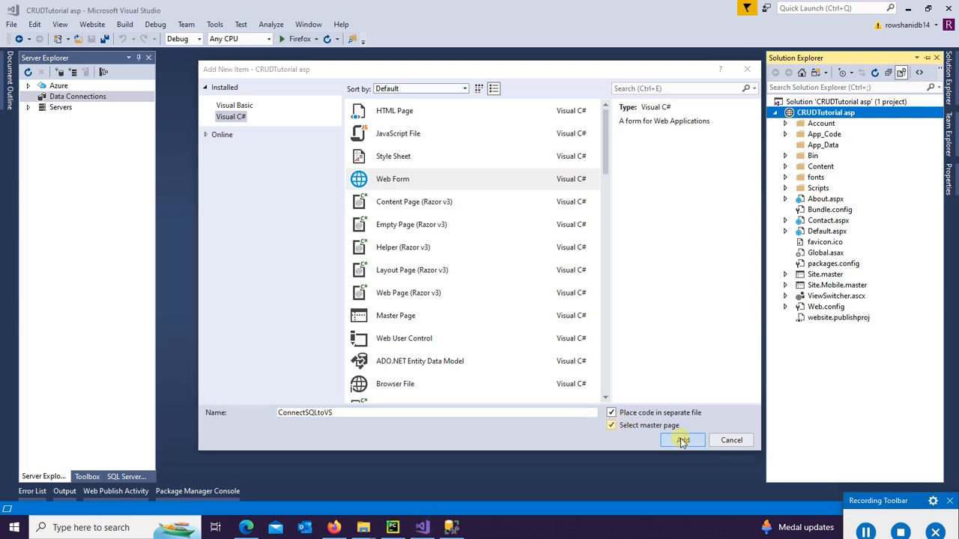
pyautogui.click(681, 439)
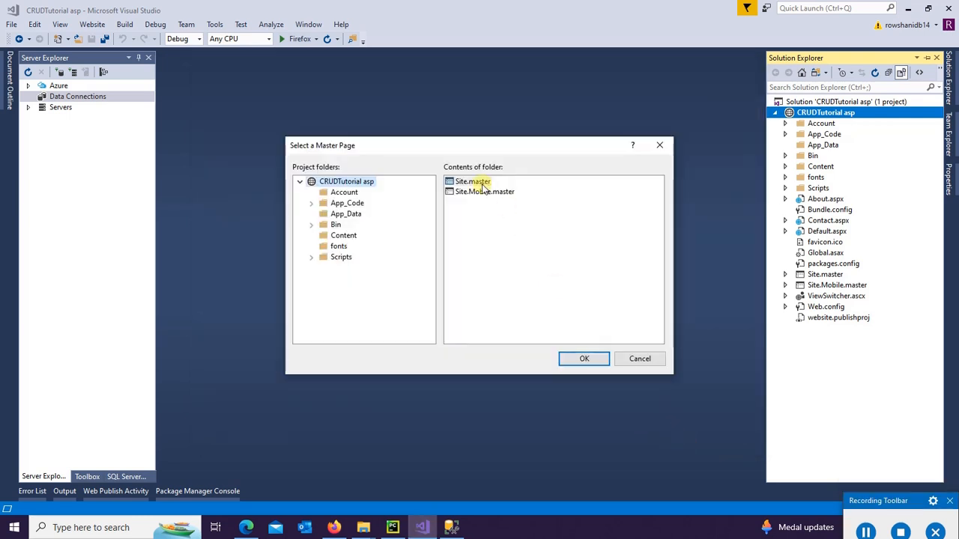
pyautogui.click(583, 359)
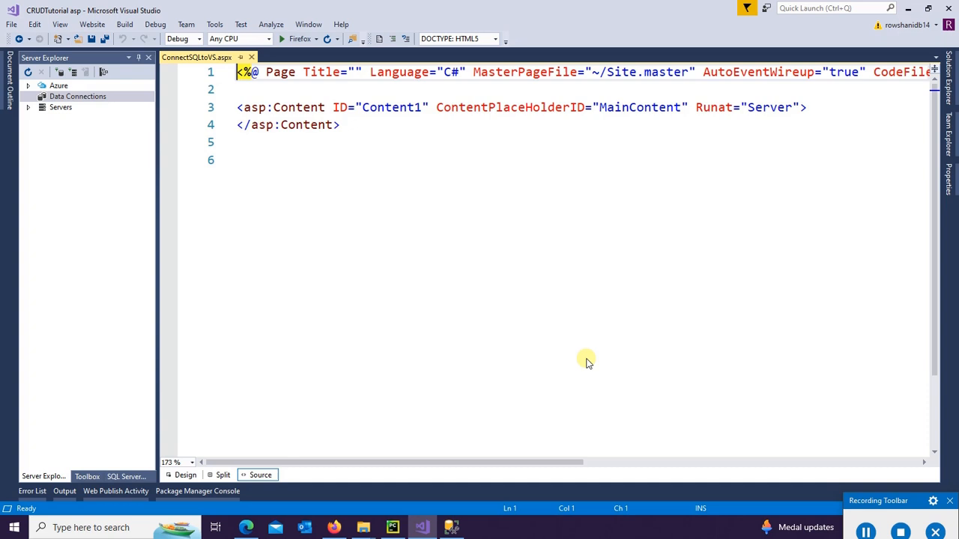
# Step: Write a 'Connect SQL to Visual Studio in Asp.Net C#' banner and centered div, then preview in Design
pyautogui.click(808, 107)
pyautogui.write('<div align="center" style="background-color:blueviolet; font-size:40px"></div>')
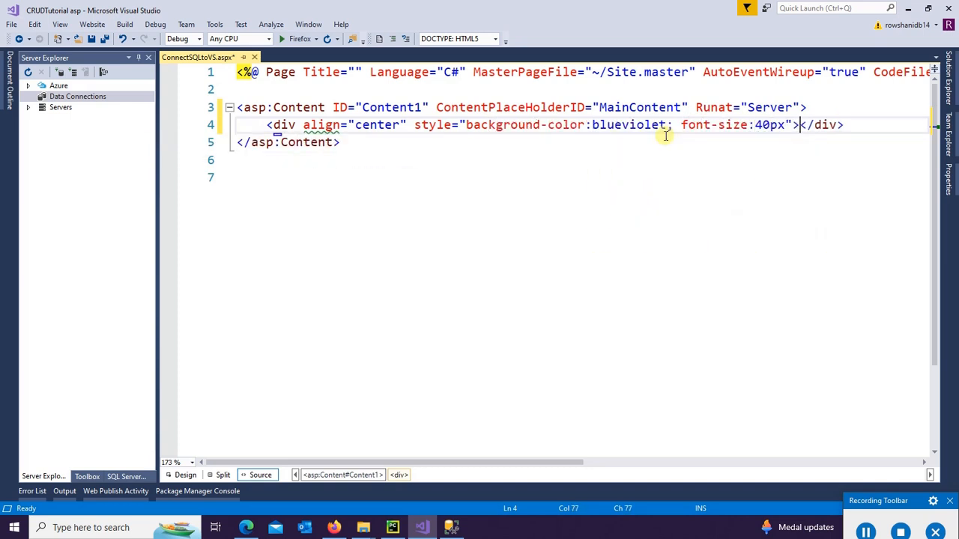
pyautogui.write('Connect SQL to V')
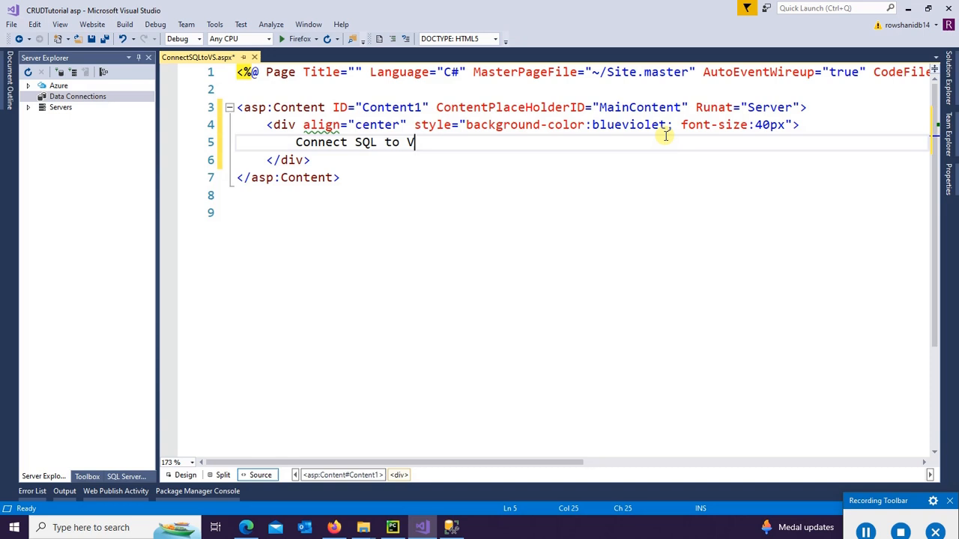
pyautogui.write('isual Studio in Asp.Net C#')
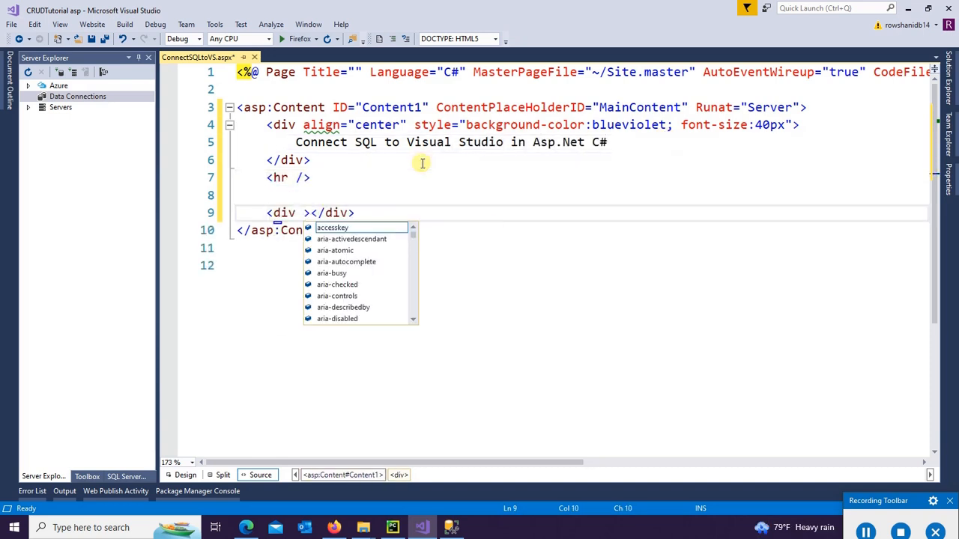
pyautogui.write('align="center"')
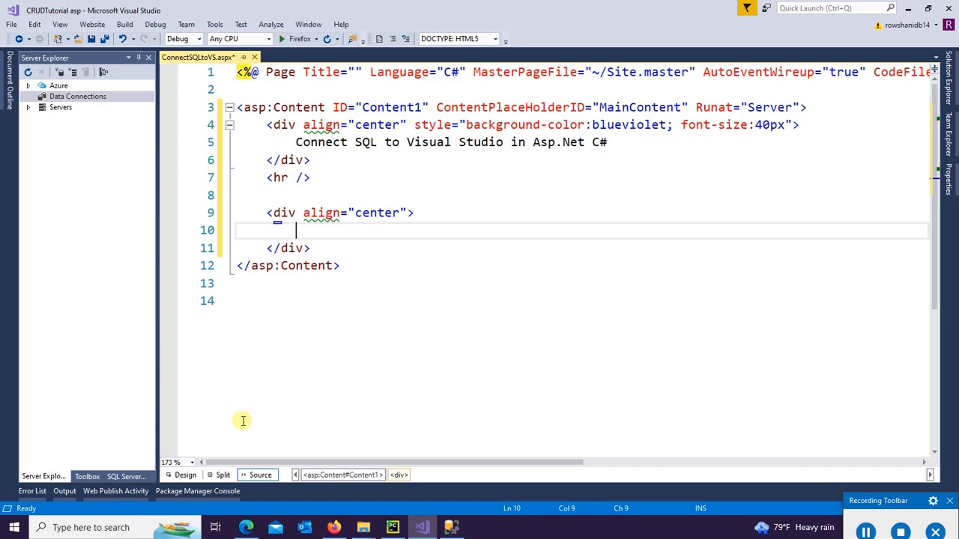
pyautogui.click(185, 475)
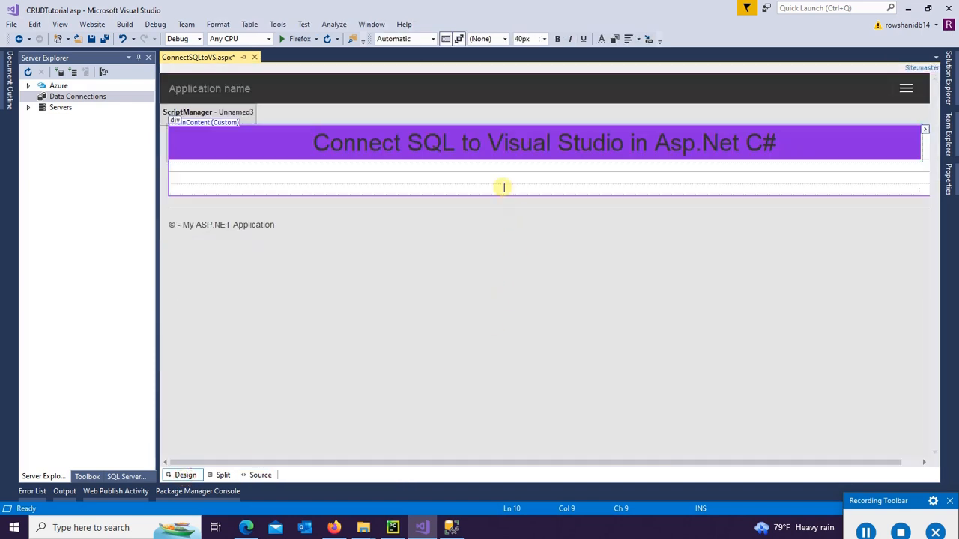
# Step: Drop a GridView from the Toolbox into the centered block and set its Width to 80%
pyautogui.click(504, 187)
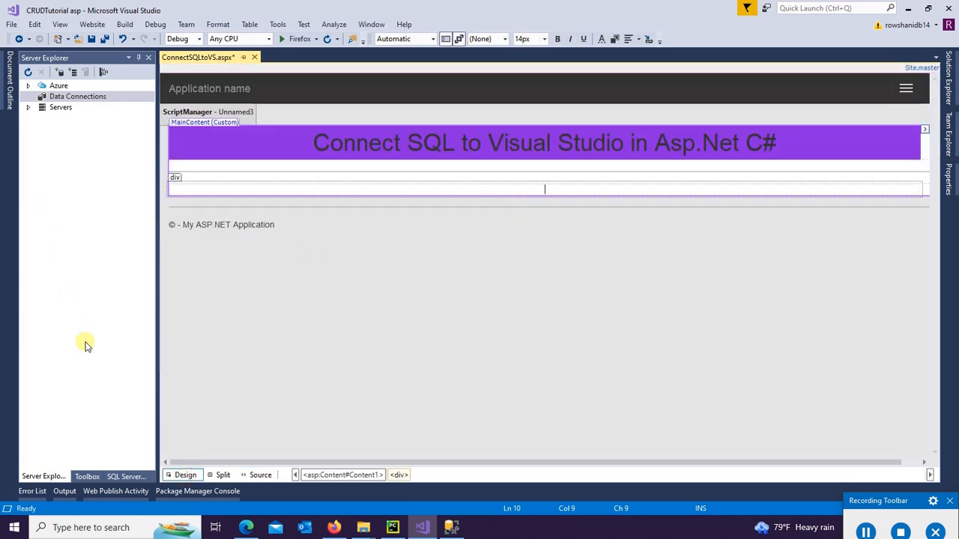
pyautogui.click(87, 477)
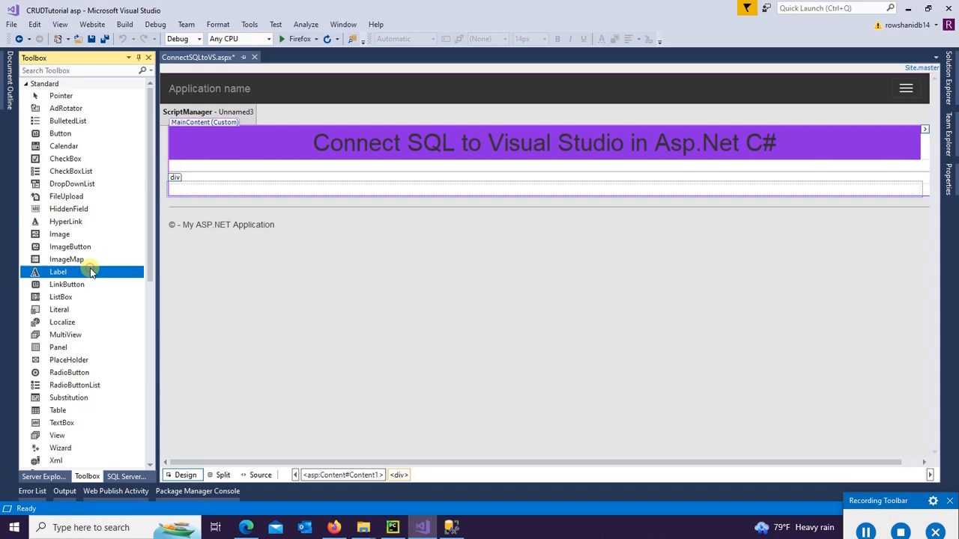
pyautogui.scroll(-3)
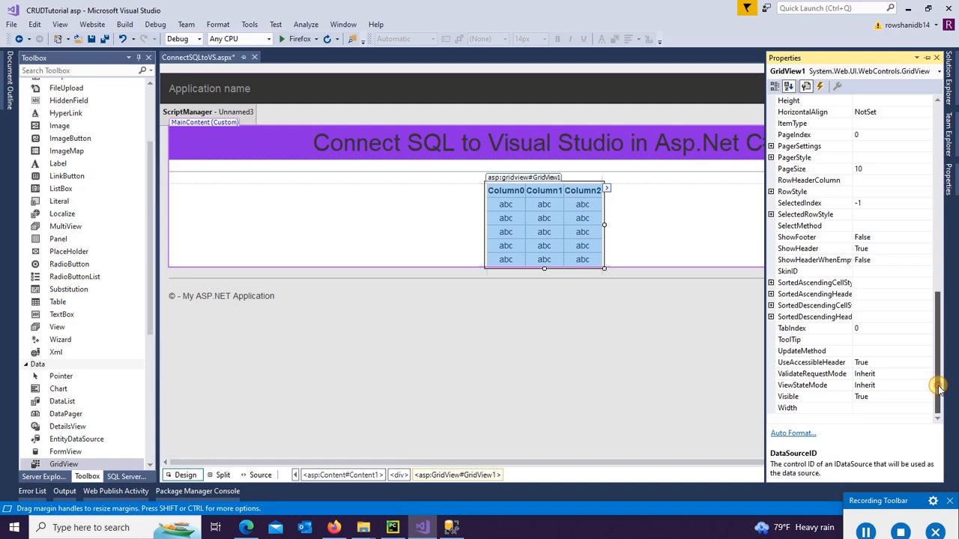
pyautogui.click(813, 407)
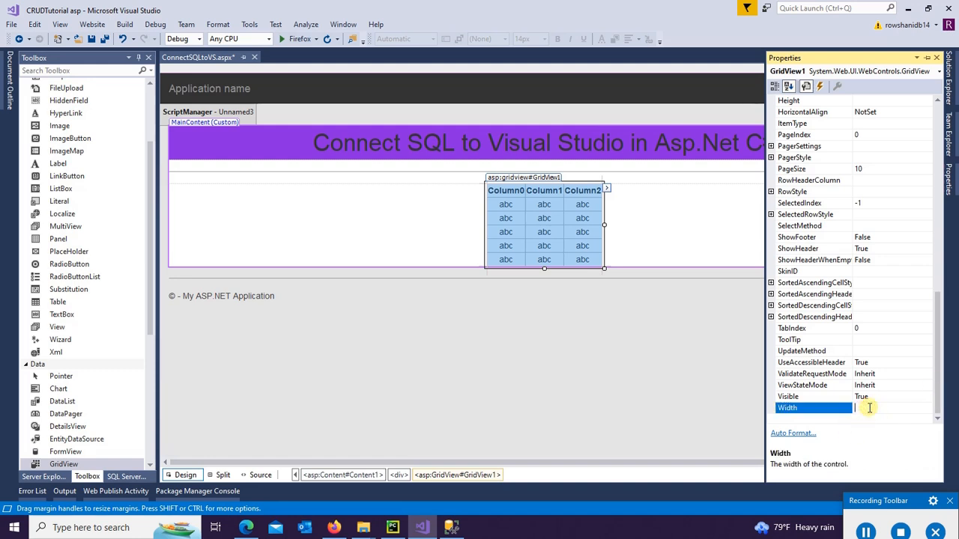
pyautogui.write('80%">')
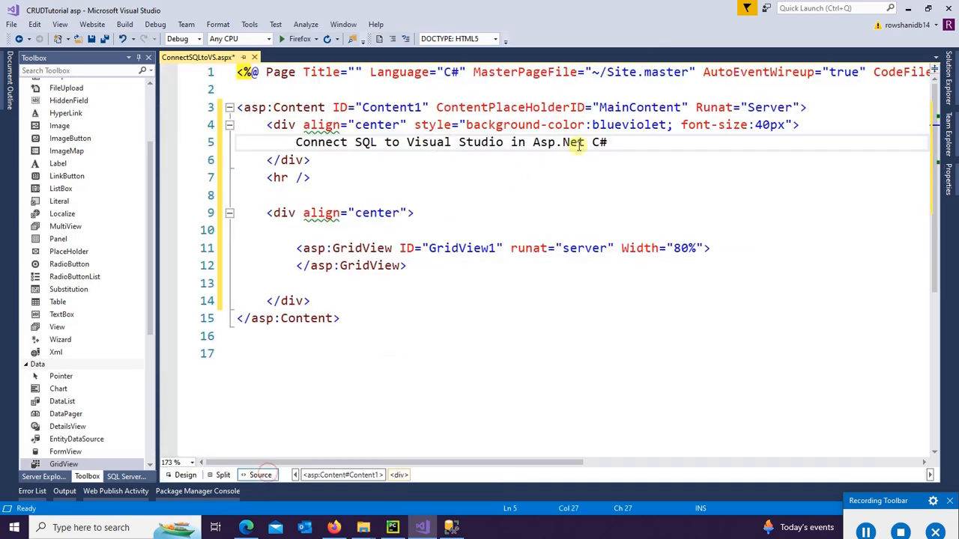
# Step: Add a color style to the banner div, choosing the colour from IntelliSense
pyautogui.write('color:')
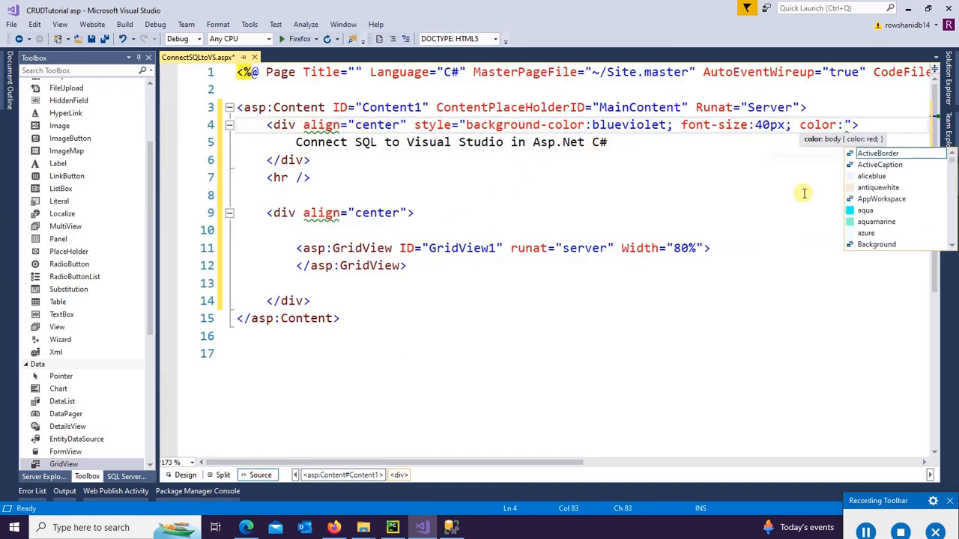
pyautogui.click(181, 475)
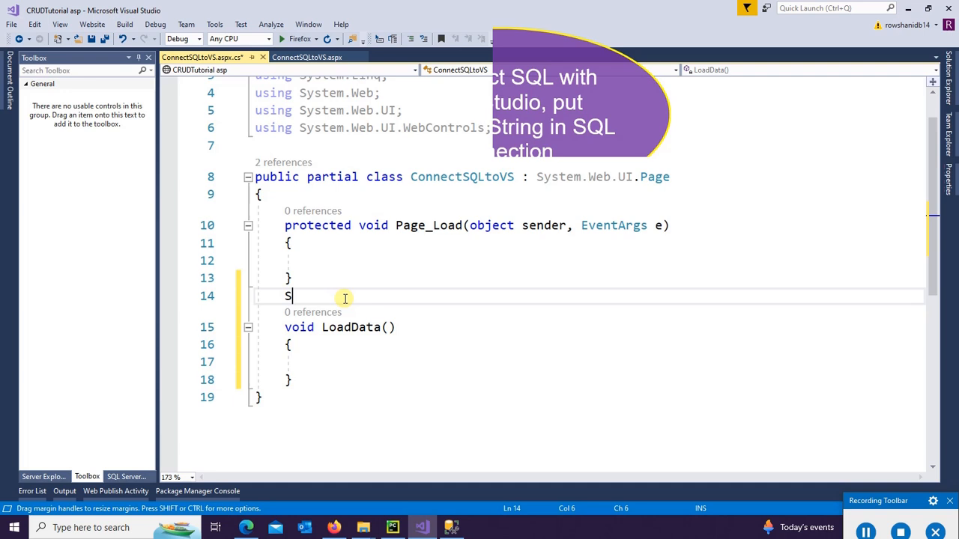
# Step: Declare SqlConnection con with an empty connection string and import System.Data.SqlClient
pyautogui.write('qlConnection con = new SqlConnection();')
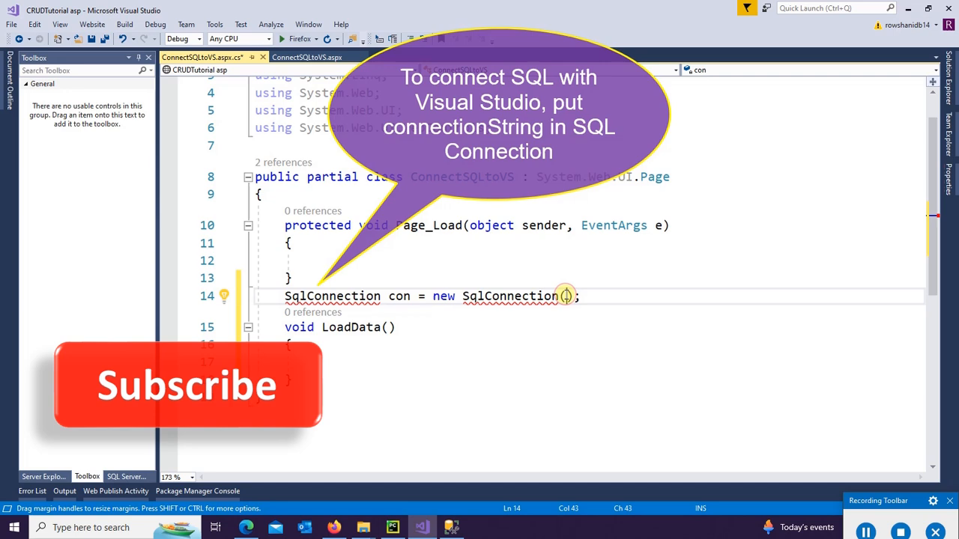
pyautogui.write('""')
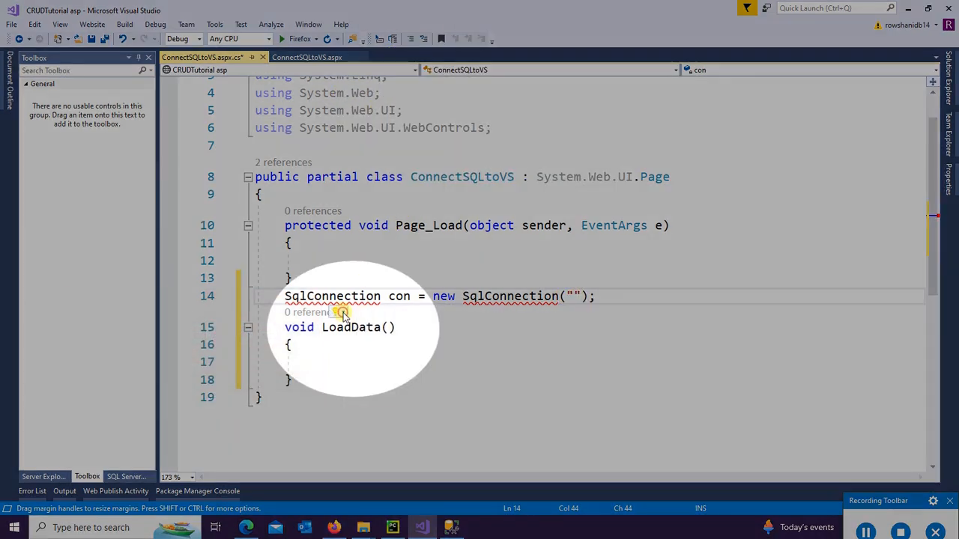
pyautogui.click(341, 313)
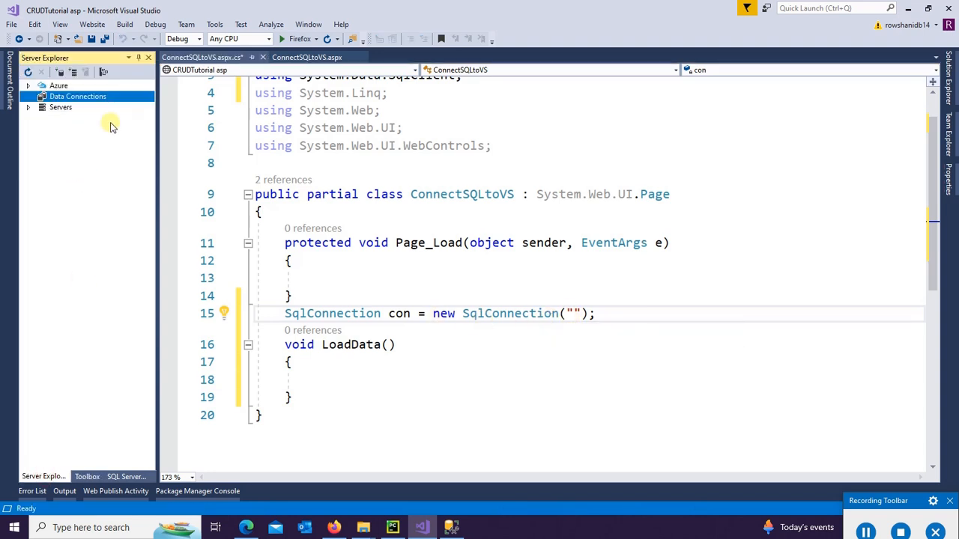
# Step: Add a Server Explorer data connection to ProgrammingDB using SQL Server Authentication
pyautogui.rightClick(78, 96)
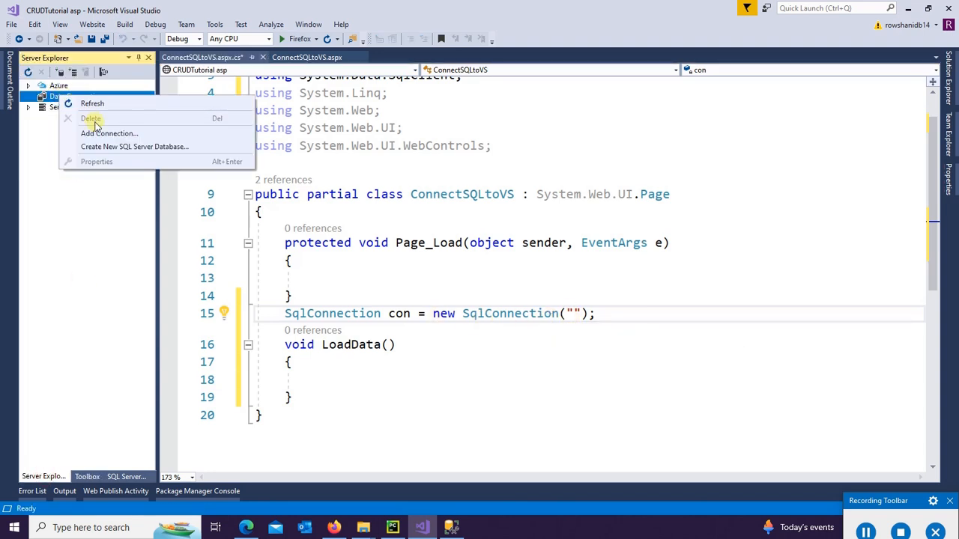
pyautogui.click(110, 134)
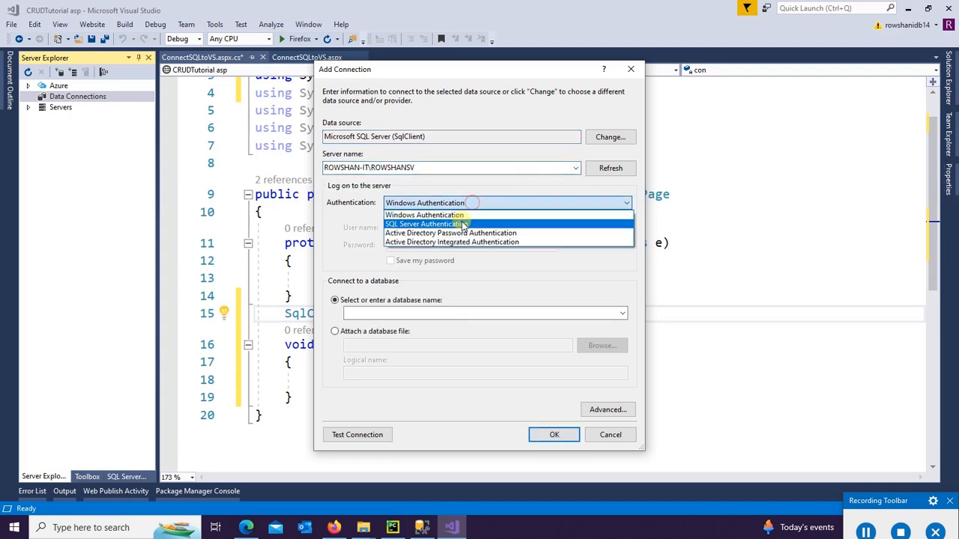
pyautogui.click(425, 224)
pyautogui.write('sa')
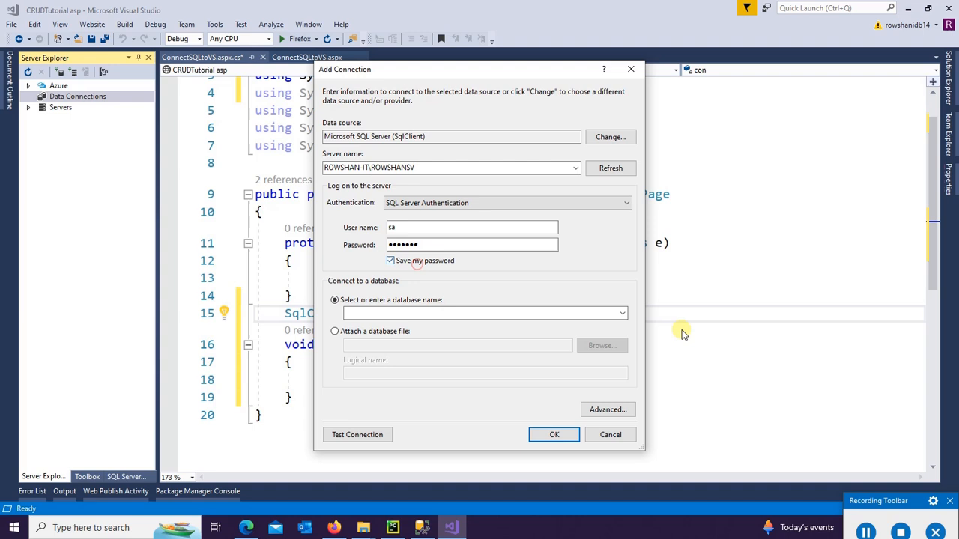
pyautogui.write('ProgrammingDB')
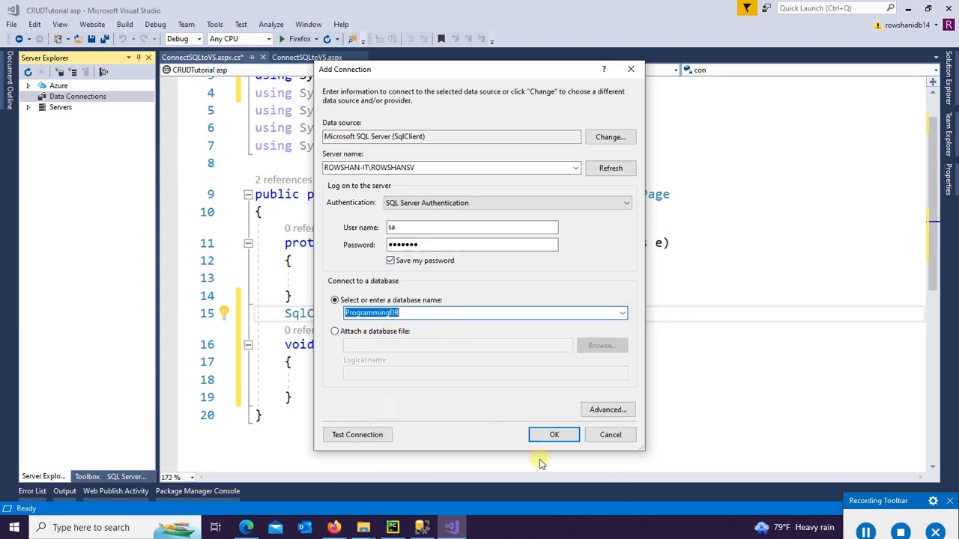
pyautogui.click(554, 434)
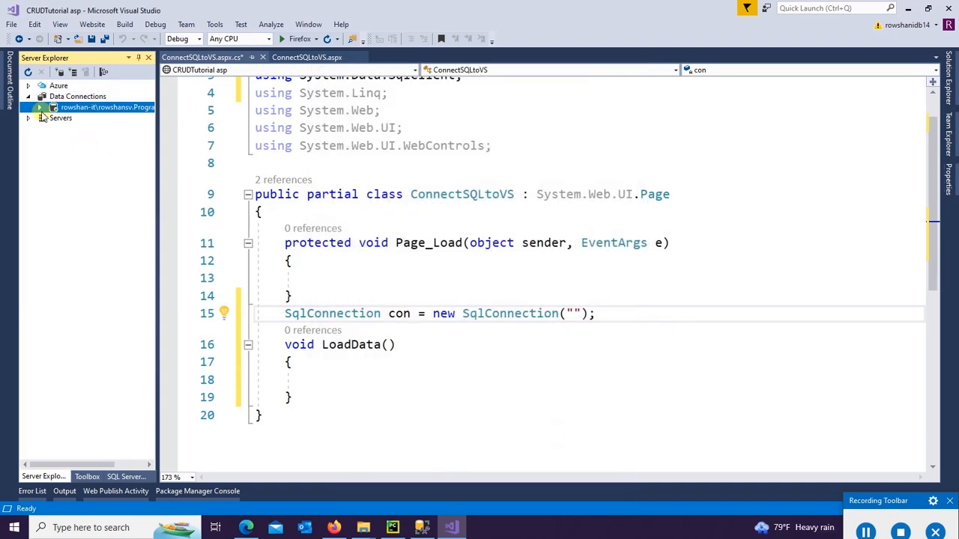
# Step: Expand Product_Setup_Tab under the new connection and put its connection string into con
pyautogui.click(39, 107)
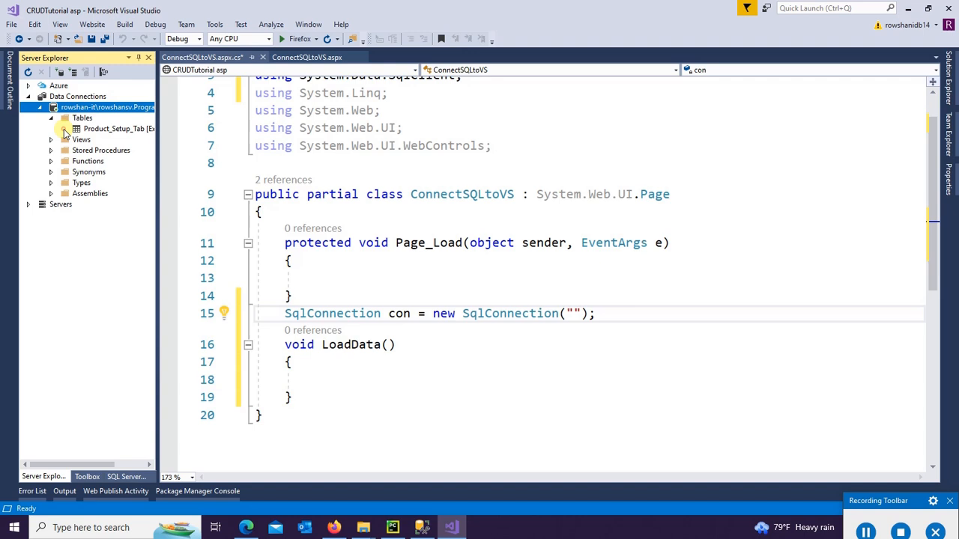
pyautogui.click(65, 128)
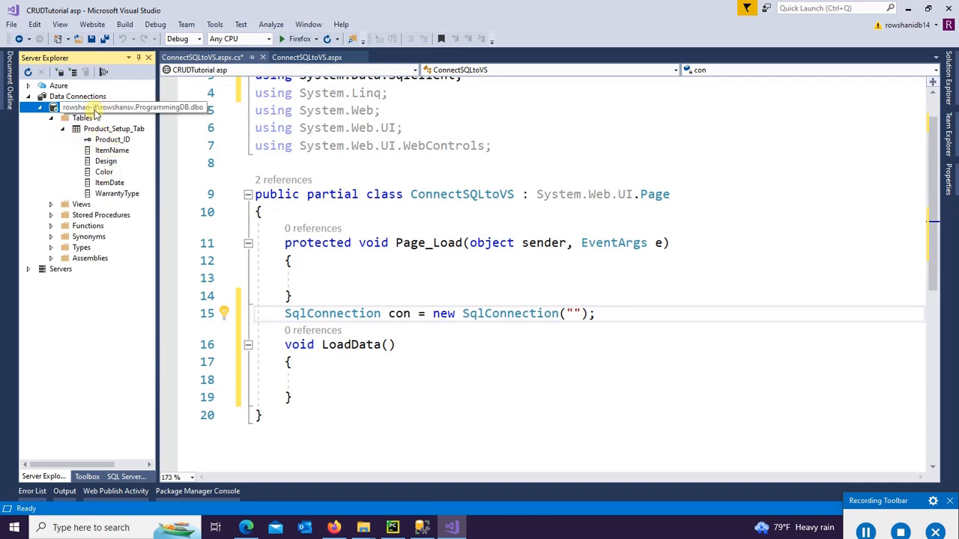
pyautogui.rightClick(105, 107)
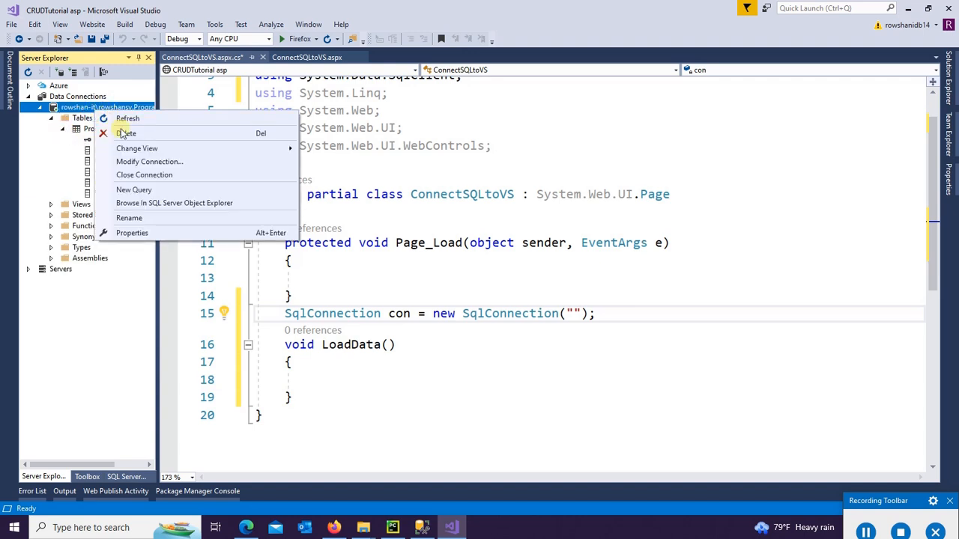
pyautogui.click(132, 233)
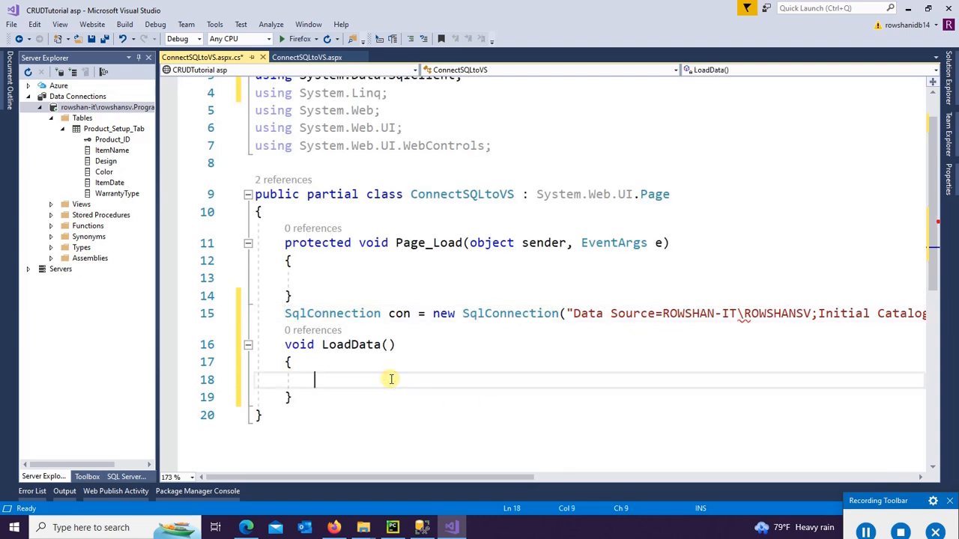
# Step: Create SqlCommand command with "Select * from Product_Setup_Tab" on con in LoadData
pyautogui.write('SQ')
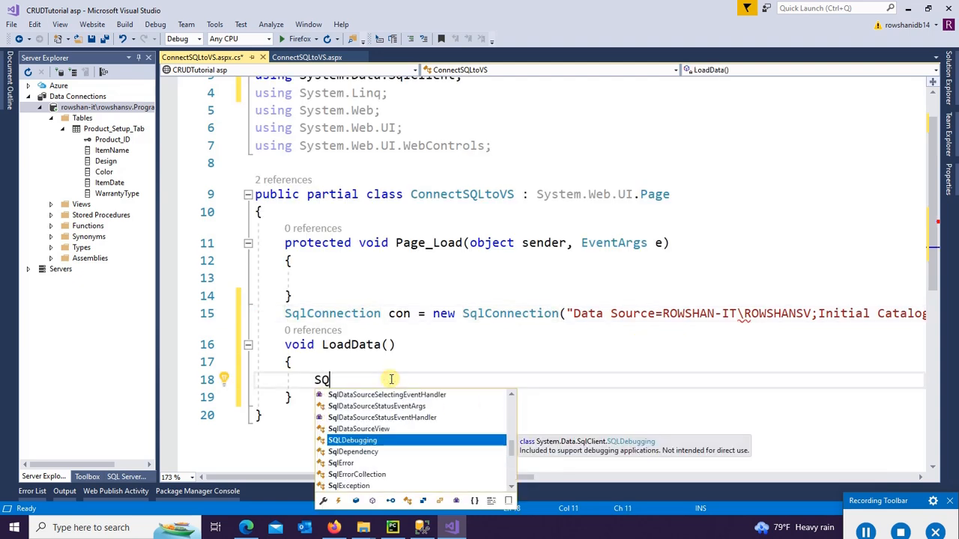
pyautogui.write('lCommand')
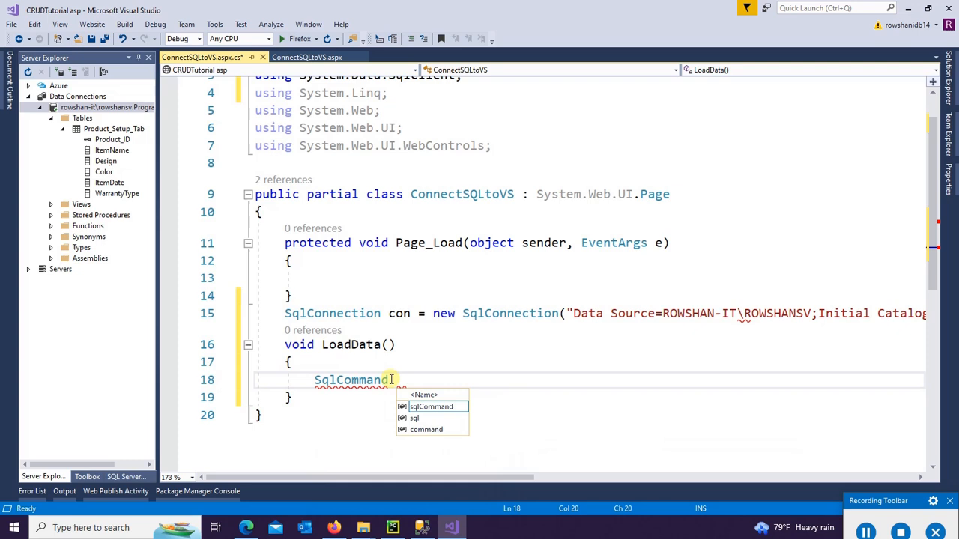
pyautogui.write('command= new SqlCommand')
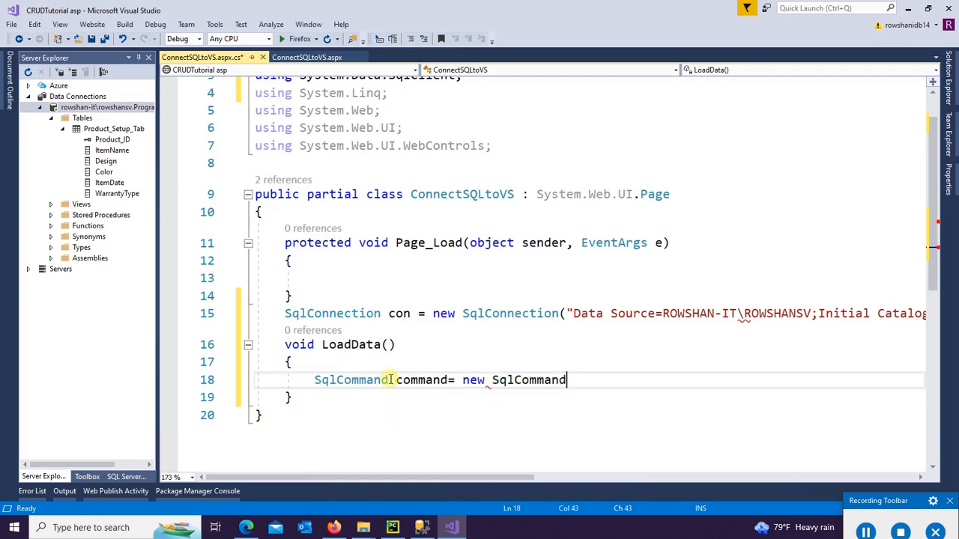
pyautogui.write('("Select *")')
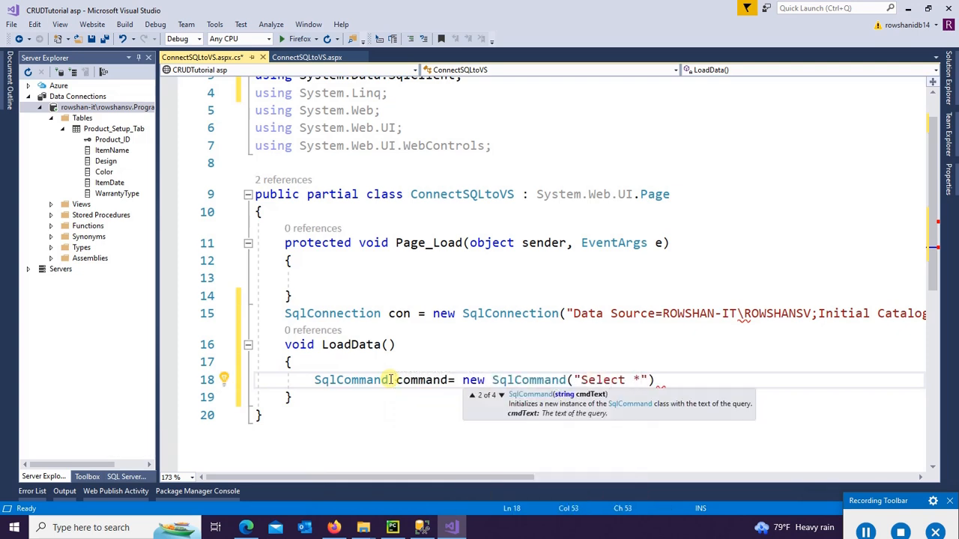
pyautogui.write('from')
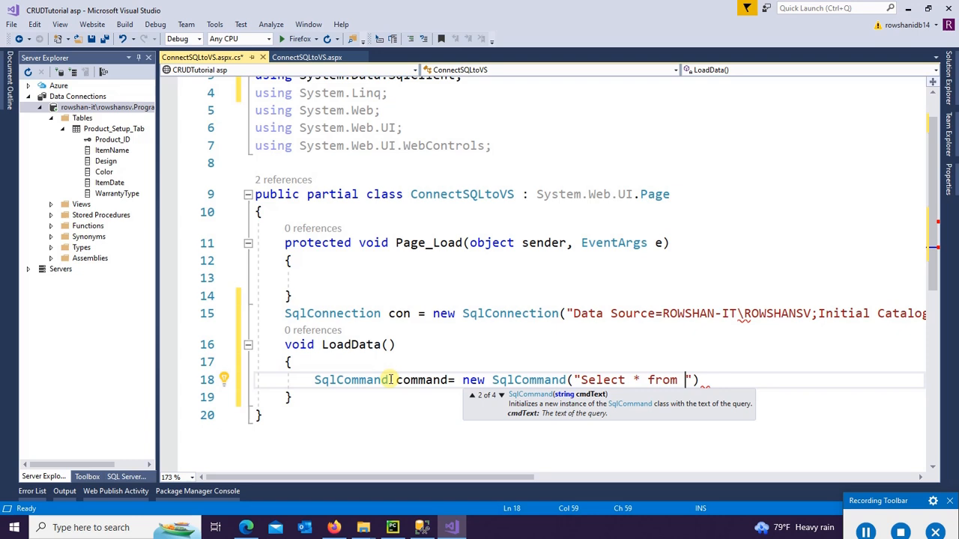
pyautogui.write('Product')
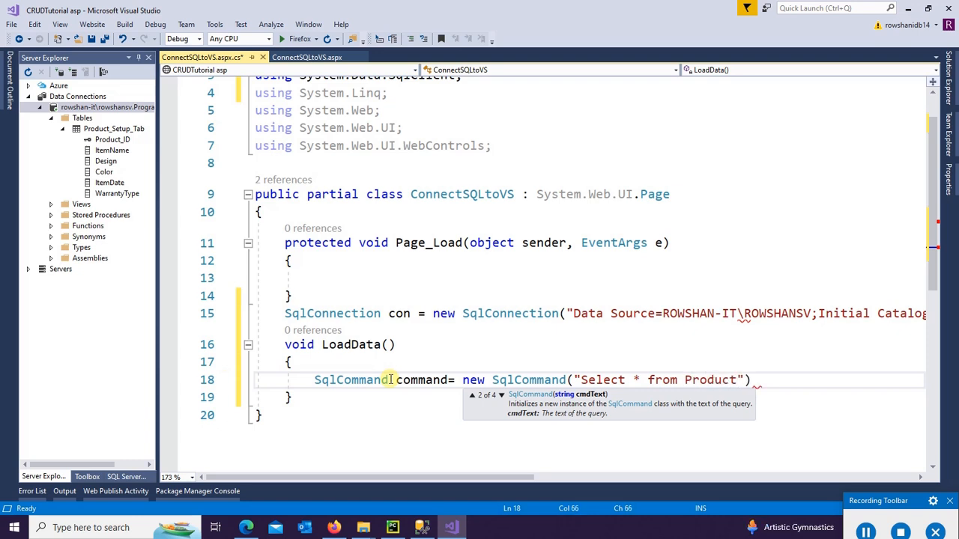
pyautogui.write('_Setup_Tab')
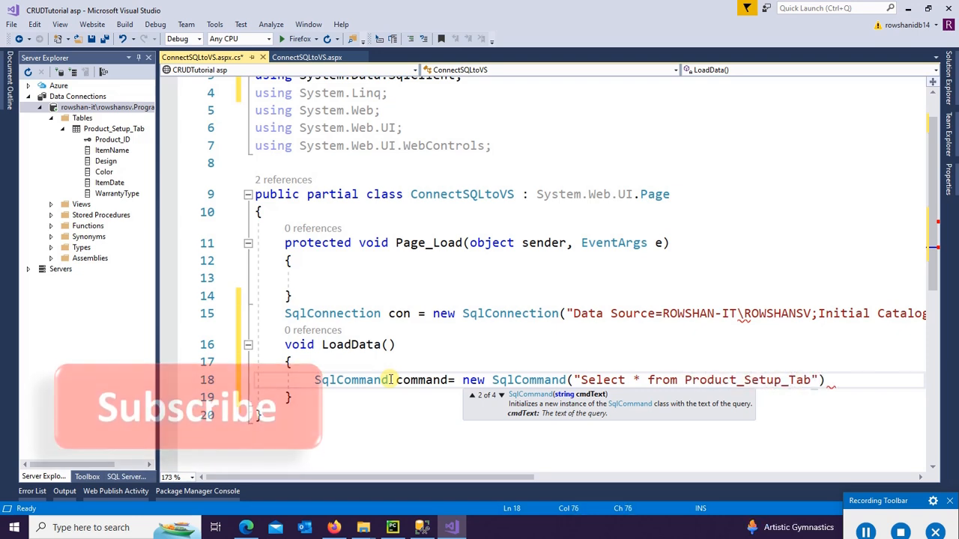
pyautogui.write(', con)')
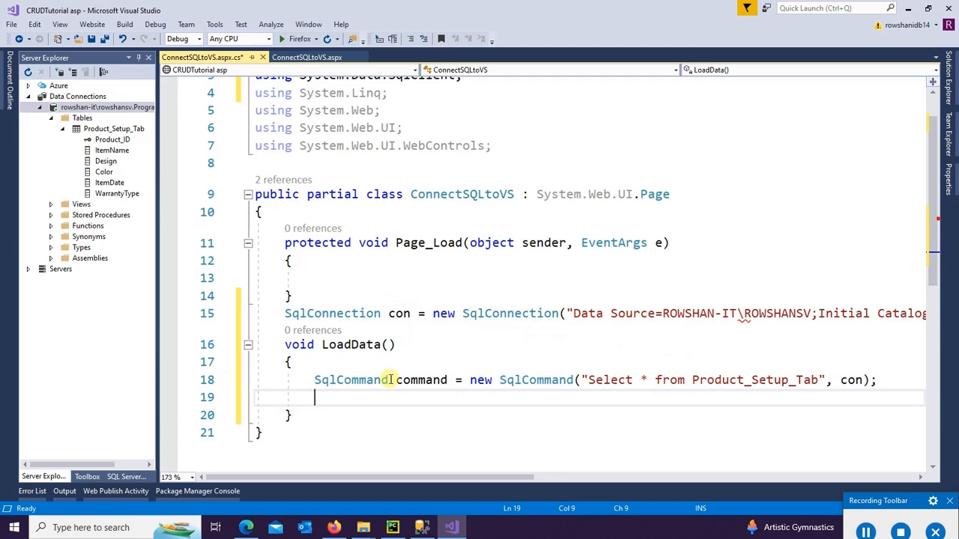
# Step: Create SqlDataAdapter da from command and start declaring a DataTable
pyautogui.write('SqlDataAdapter da=')
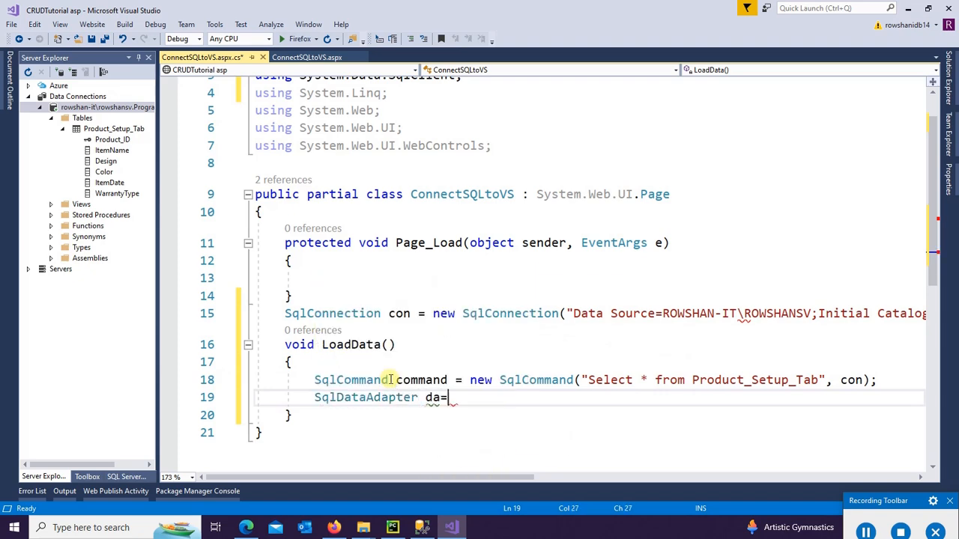
pyautogui.write('new SqlDataAdapter()')
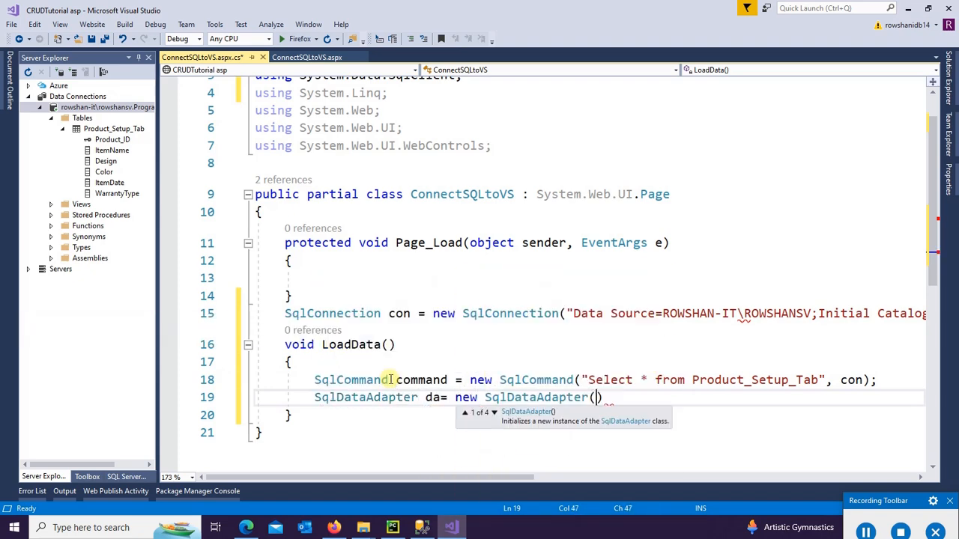
pyautogui.write('command);')
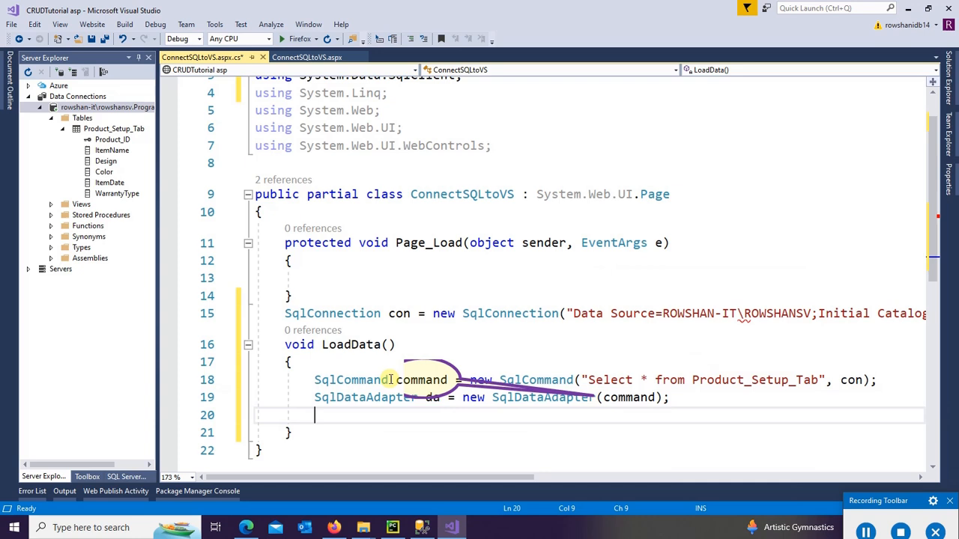
pyautogui.write('DataTable d')
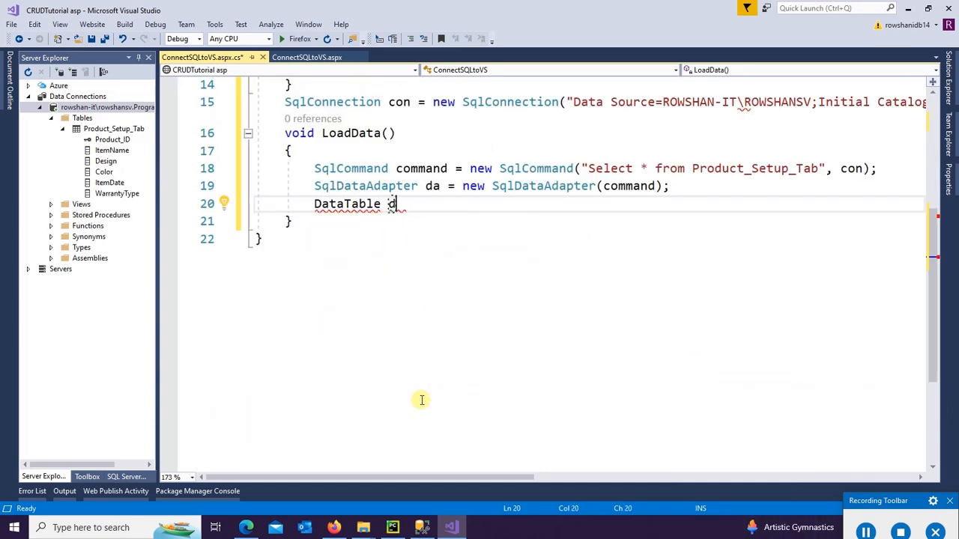
# Step: Fill DataTable dt with da.Fill(dt), set it as GridView1's DataSource, and call DataBind()
pyautogui.write('t=new DataTable()')
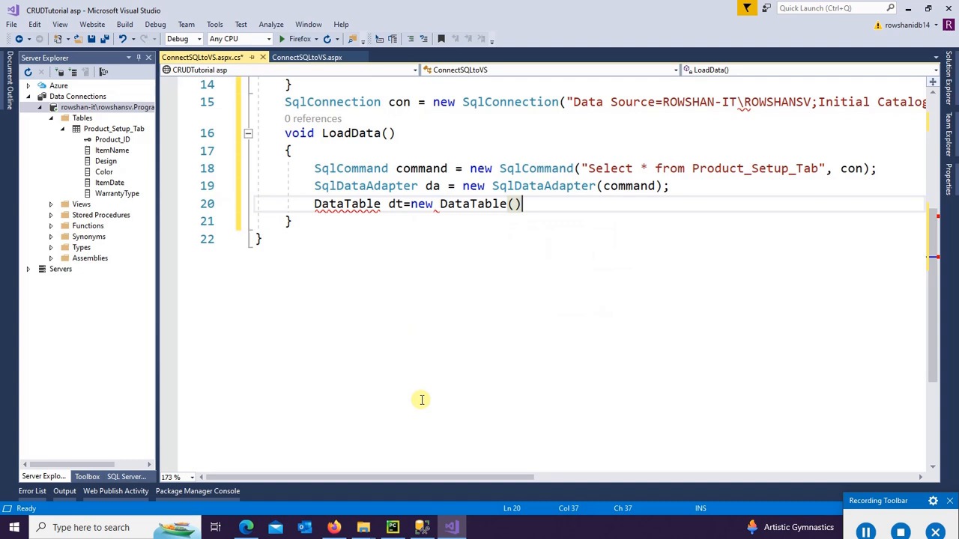
pyautogui.write(';')
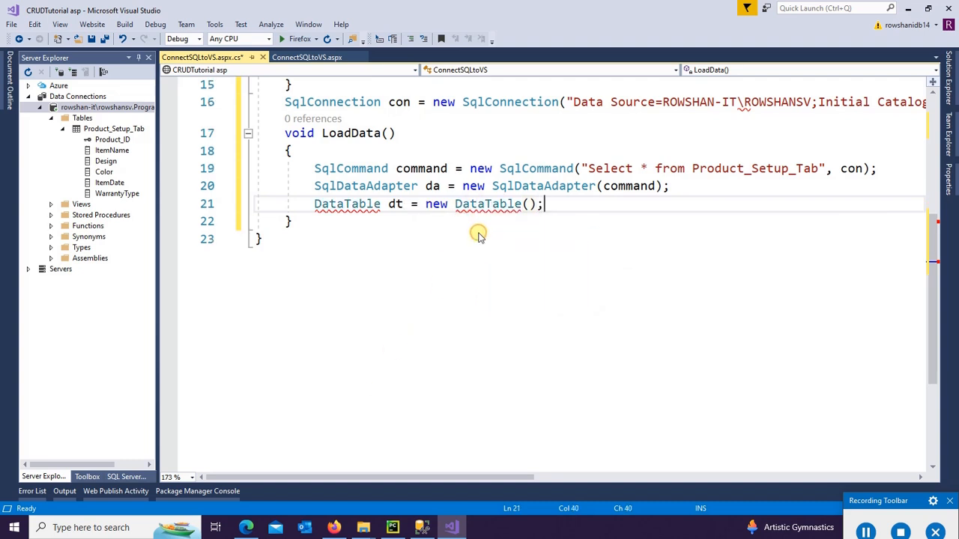
pyautogui.write('da.Fill')
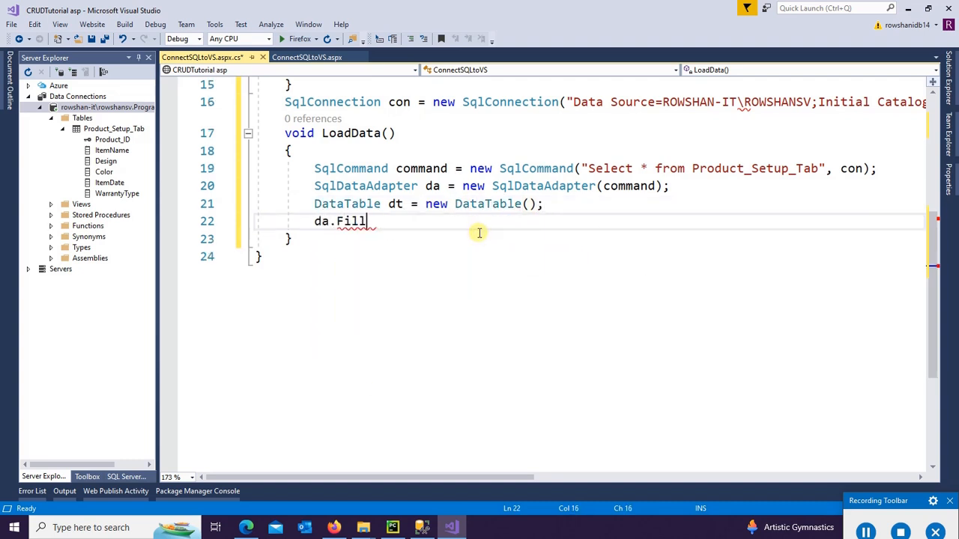
pyautogui.write('(dt);')
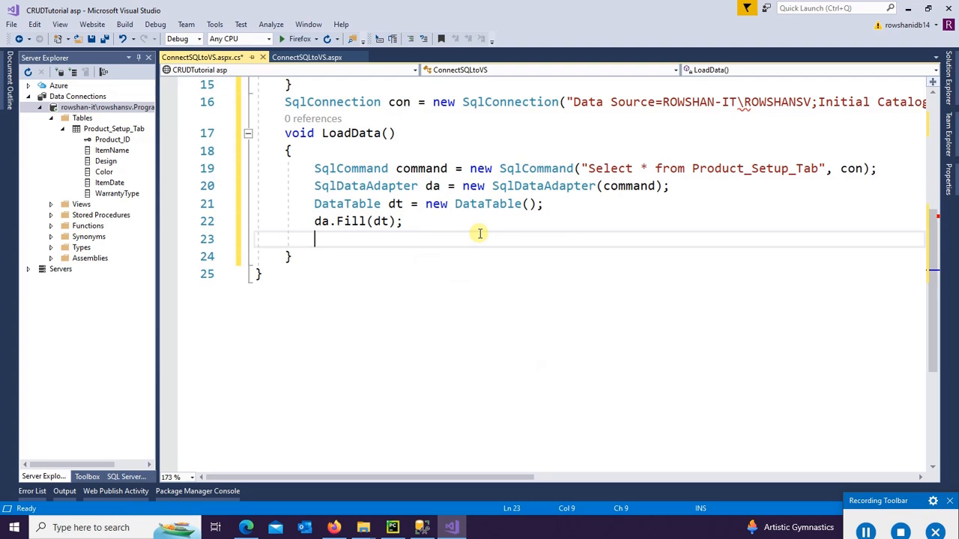
pyautogui.write('GridView1.datas')
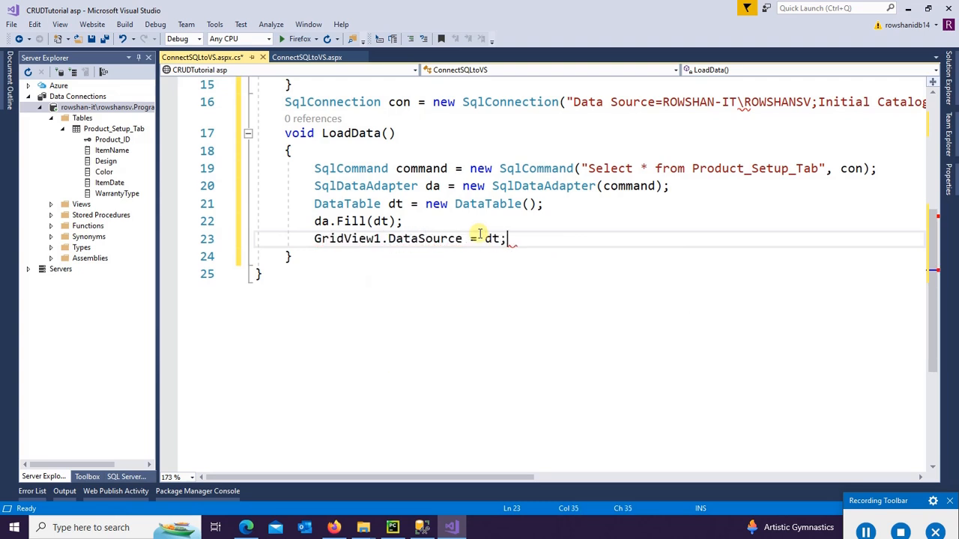
pyautogui.write('GridView1.')
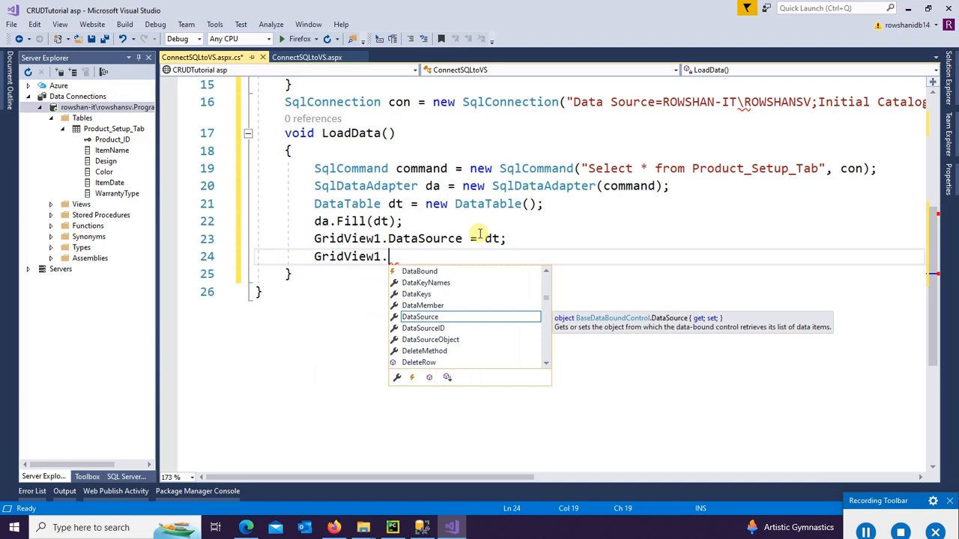
pyautogui.write('DataBind();')
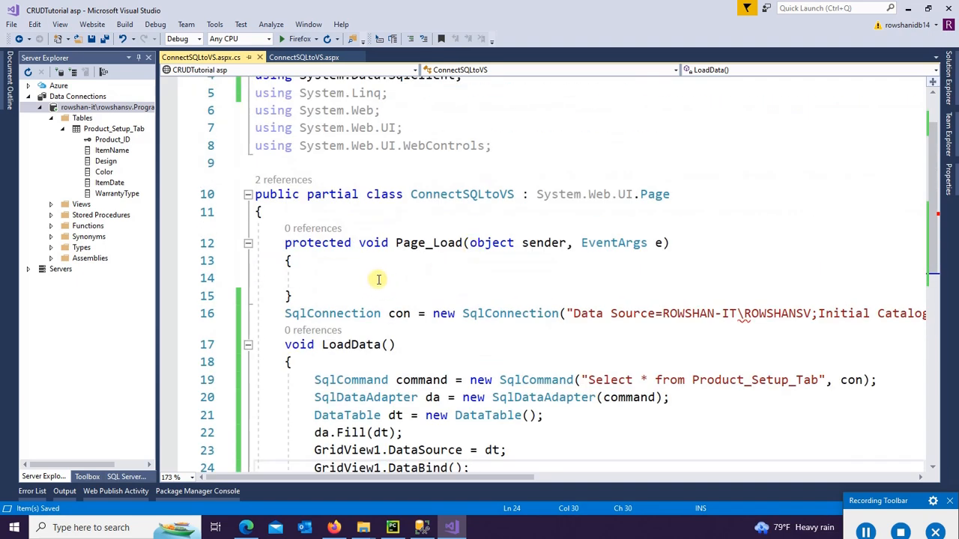
# Step: Wrap the LoadData() call in Page_Load inside an if (!IsPostBack) check
pyautogui.write('if(!)')
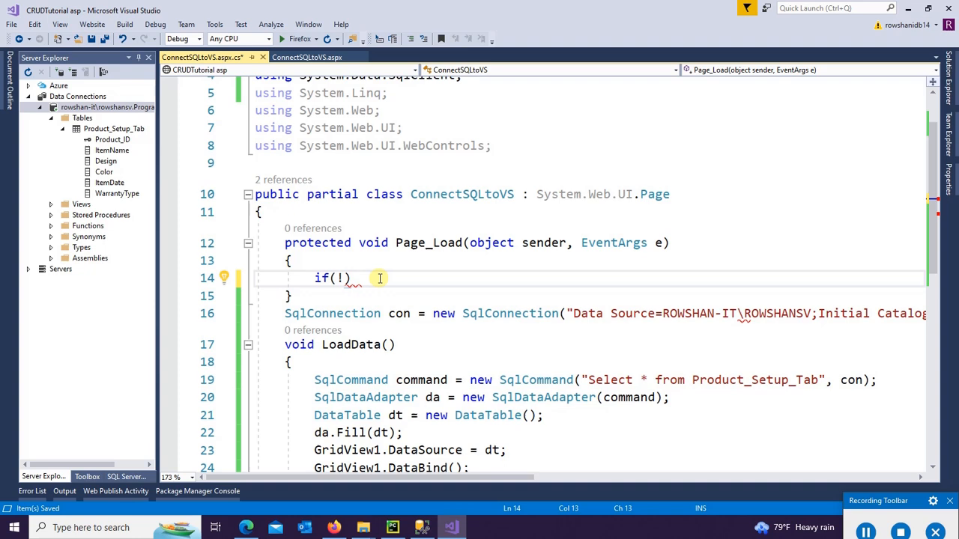
pyautogui.write('IsPostBack')
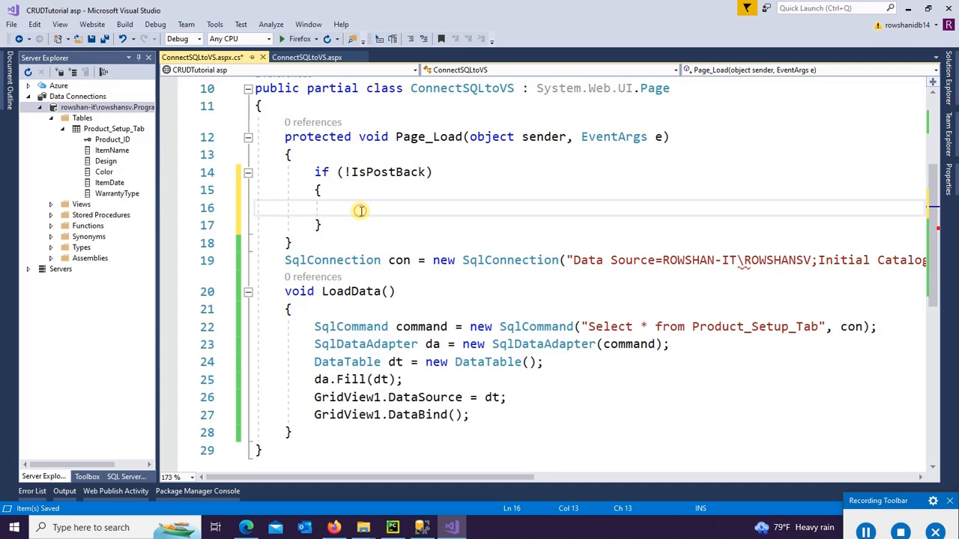
pyautogui.write('LoadData();')
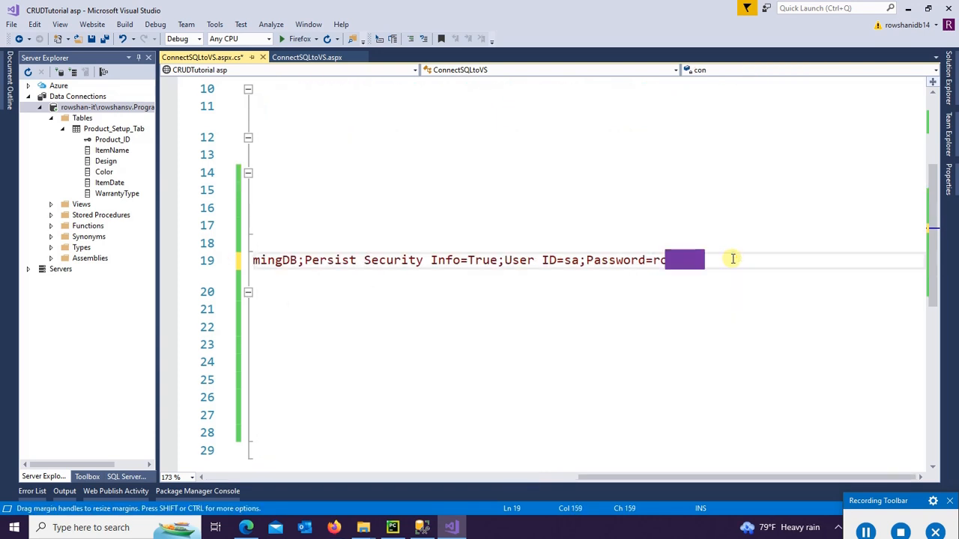
# Step: Close the SqlConnection string with "); and return to the ConnectSQLtoVS.aspx layout
pyautogui.write('");')
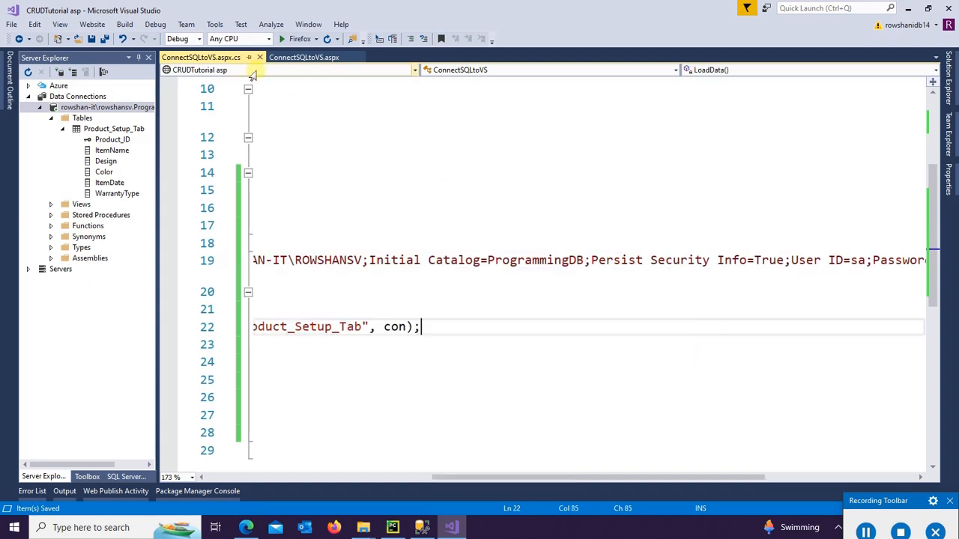
pyautogui.click(304, 56)
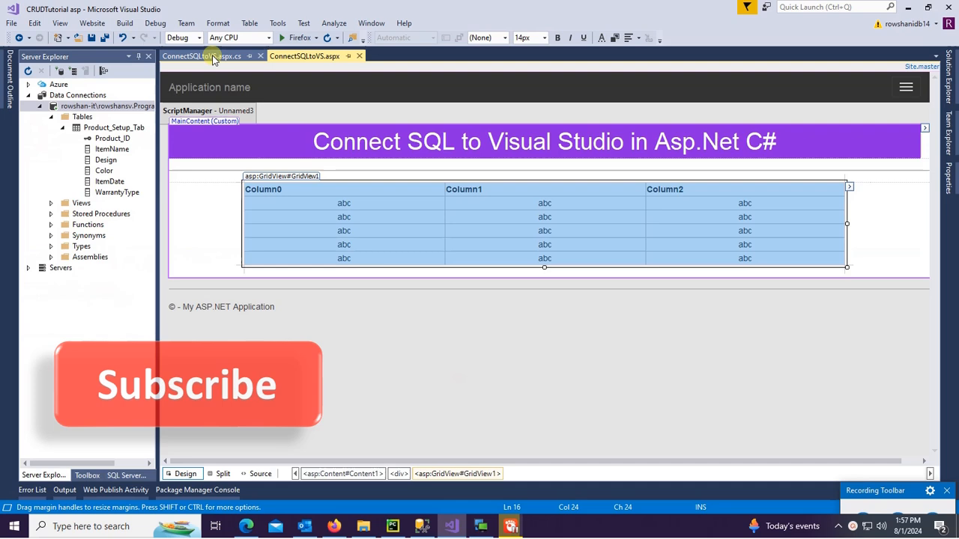
# Step: Switch the ConnectSQLtoVS designer to Source view to reveal the GridView1 markup
pyautogui.click(200, 55)
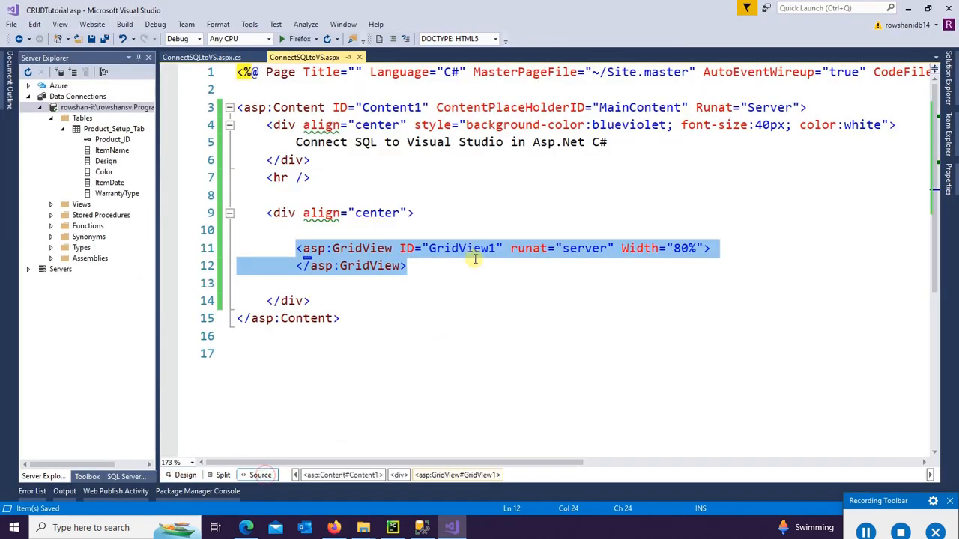
# Step: Add light purple AlternatingRowStyle and HeaderStyle background colours to GridView1 via Pick Color
pyautogui.write('alte')
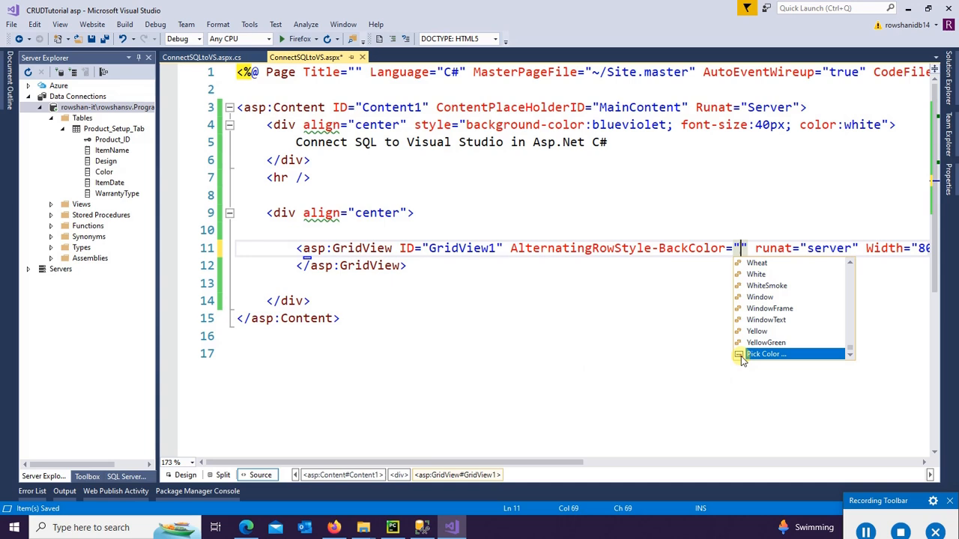
pyautogui.click(764, 354)
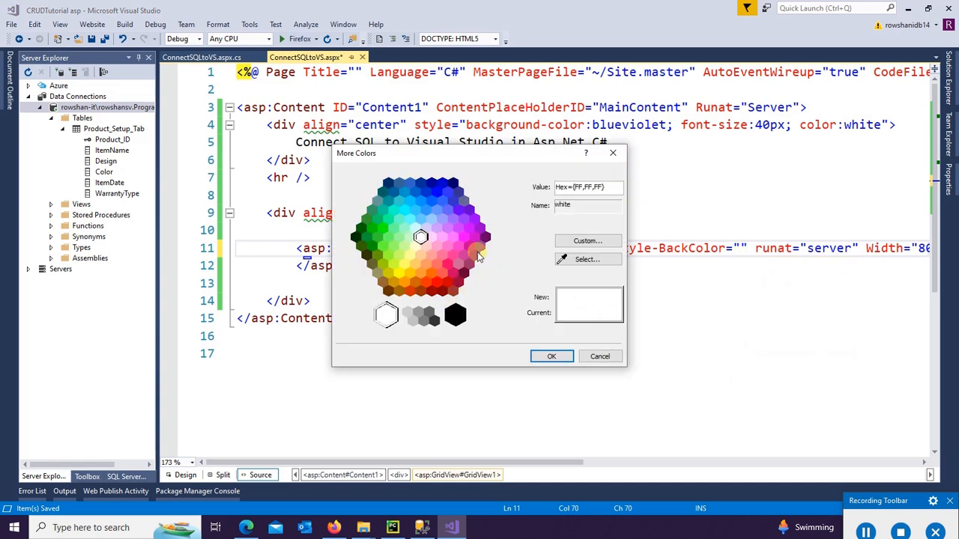
pyautogui.click(551, 356)
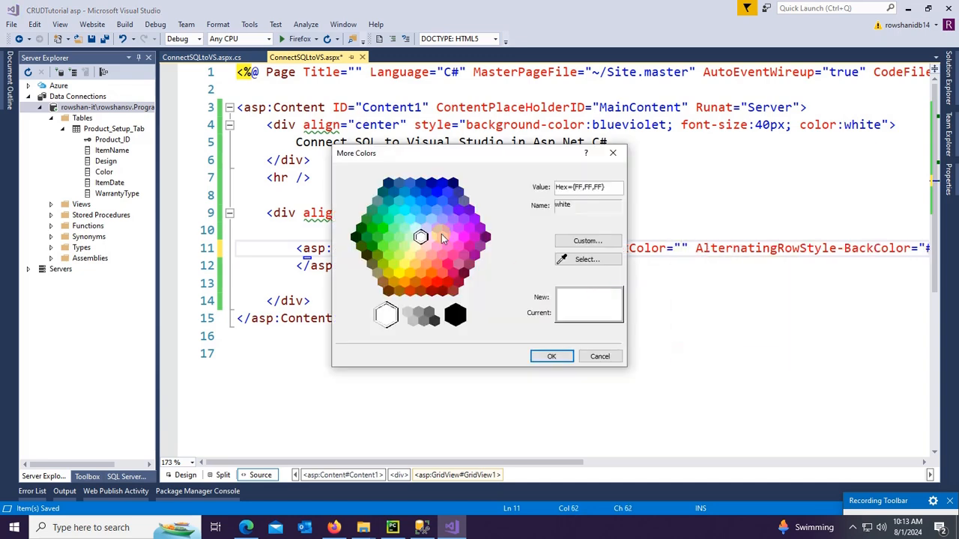
pyautogui.click(552, 356)
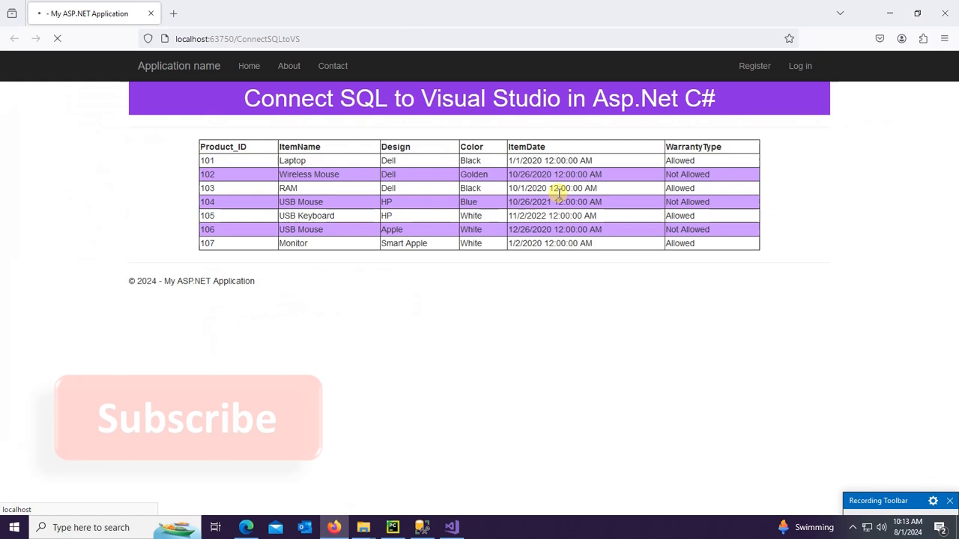
pyautogui.moveTo(692, 299)
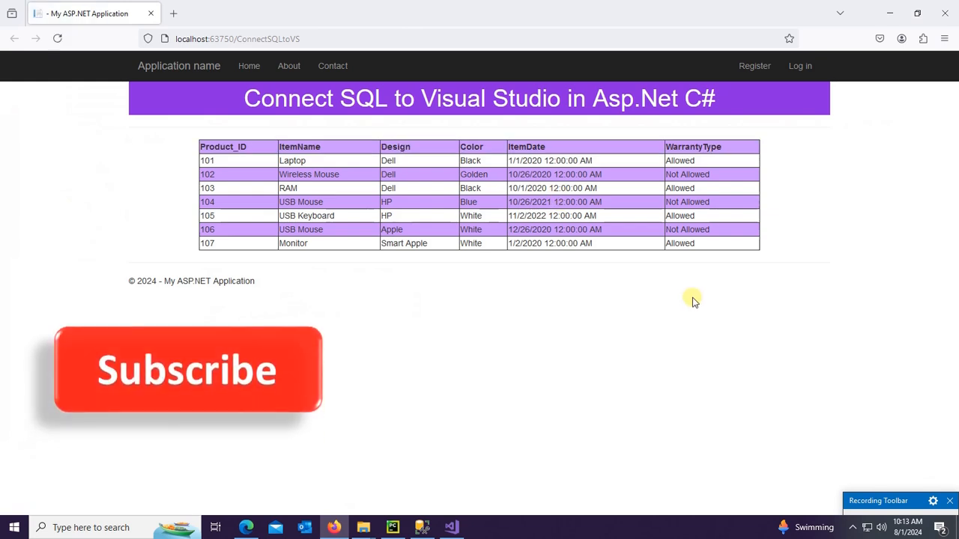